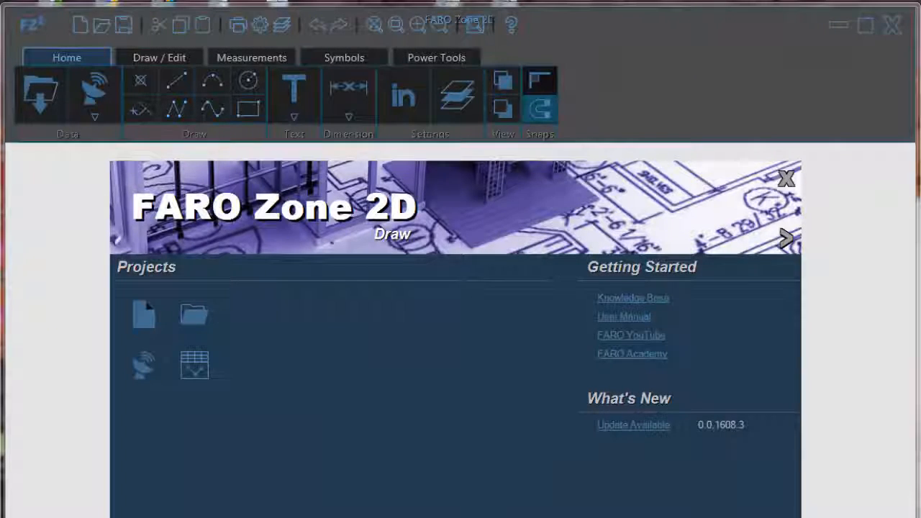
Start a blank drawing from the start screen and bring up the import file format choices
click(786, 239)
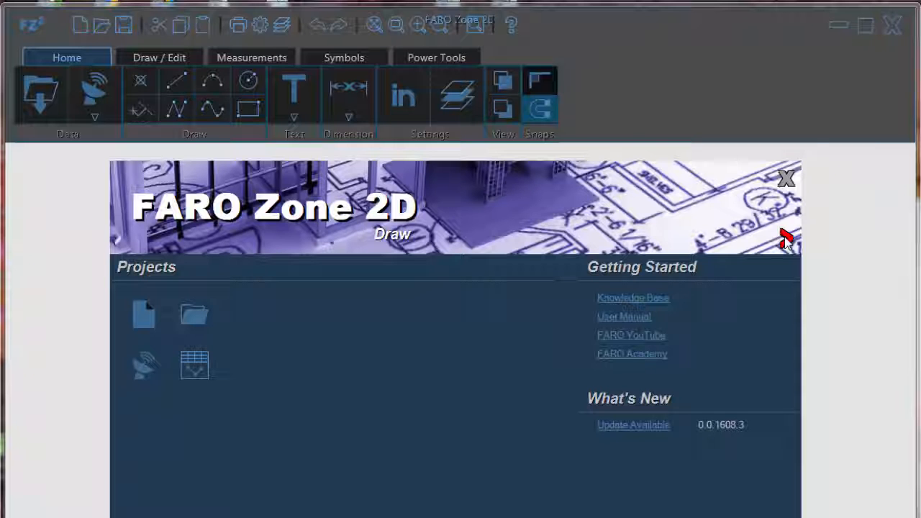
click(788, 179)
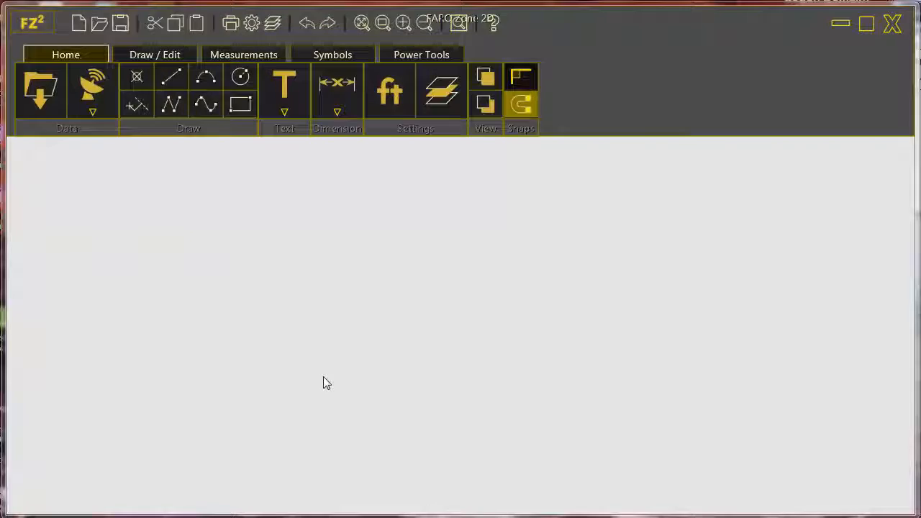
click(40, 89)
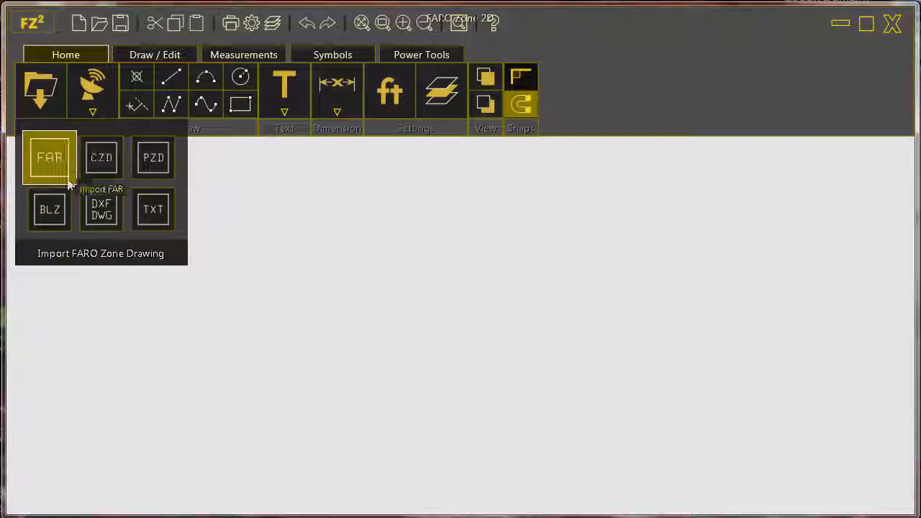
mouse_move(100, 157)
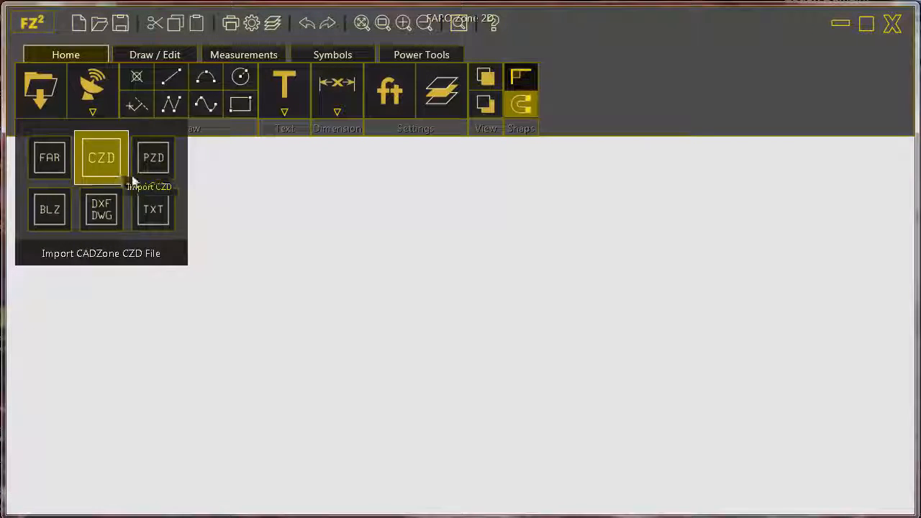
mouse_move(49, 210)
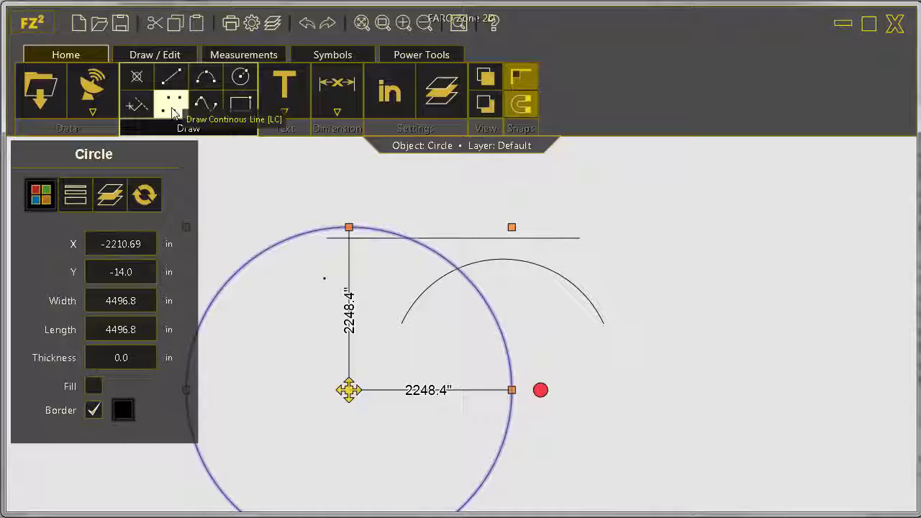
Draw a continuous polyline above the rectangle by placing its next points
click(170, 104)
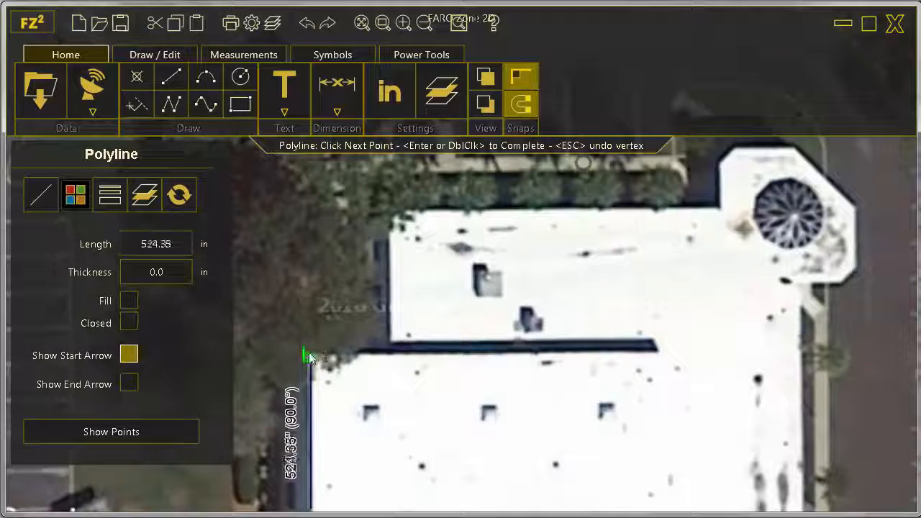
click(717, 190)
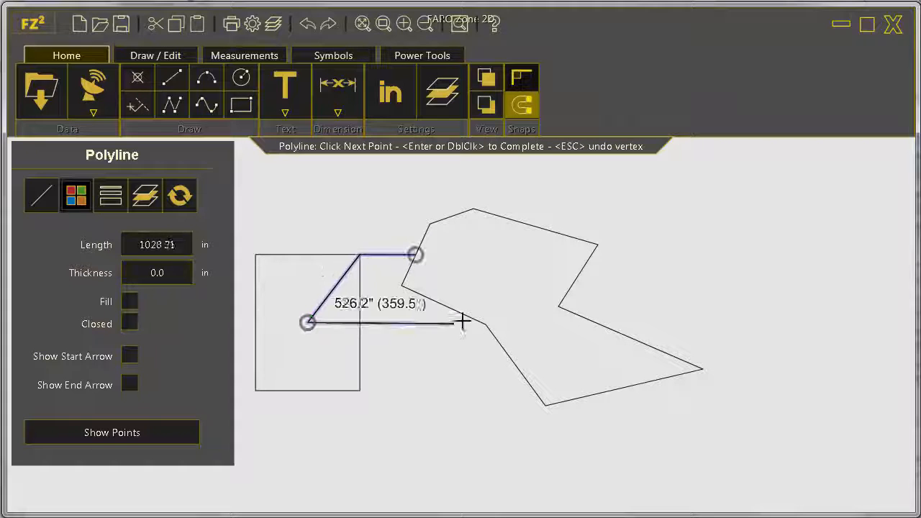
click(155, 55)
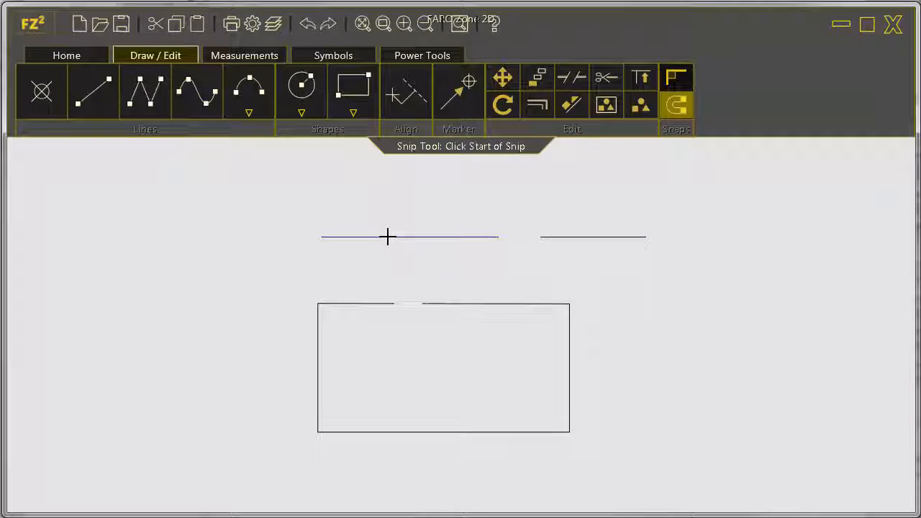
Mark the cut span along the top line and pick a police car symbol to place
click(244, 55)
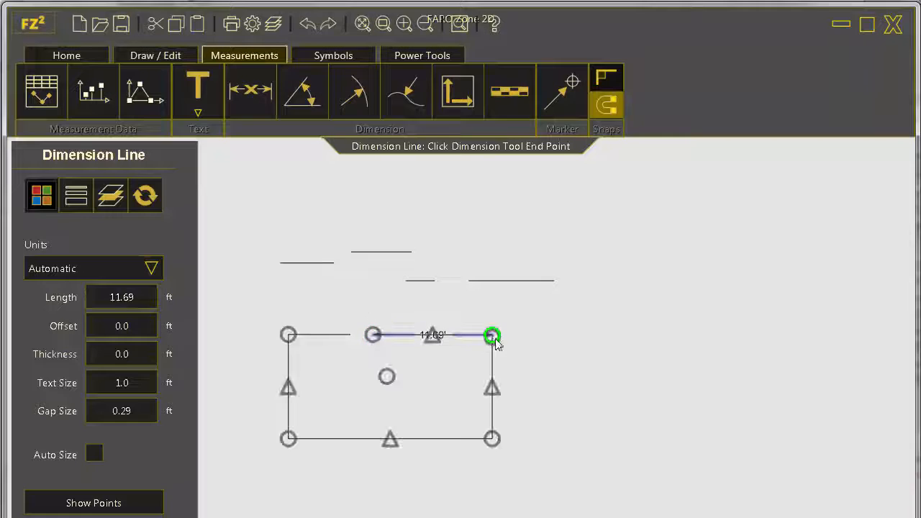
click(334, 54)
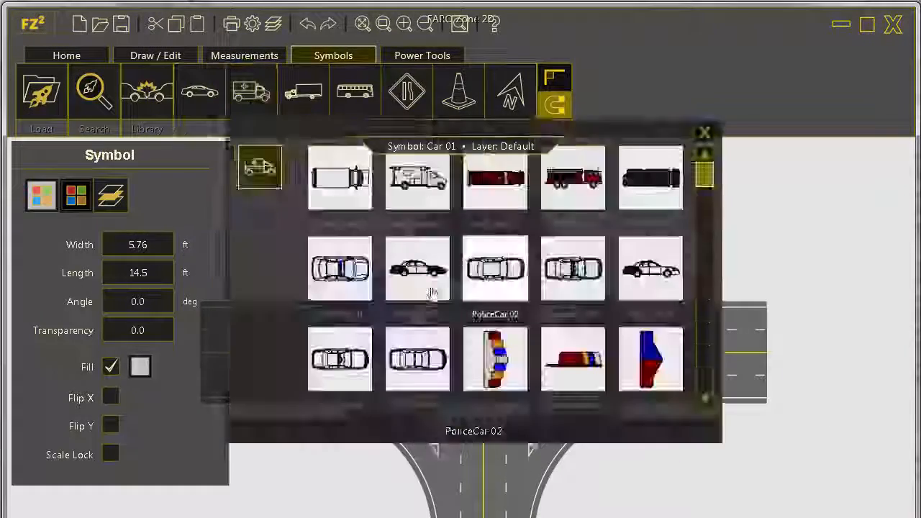
click(422, 55)
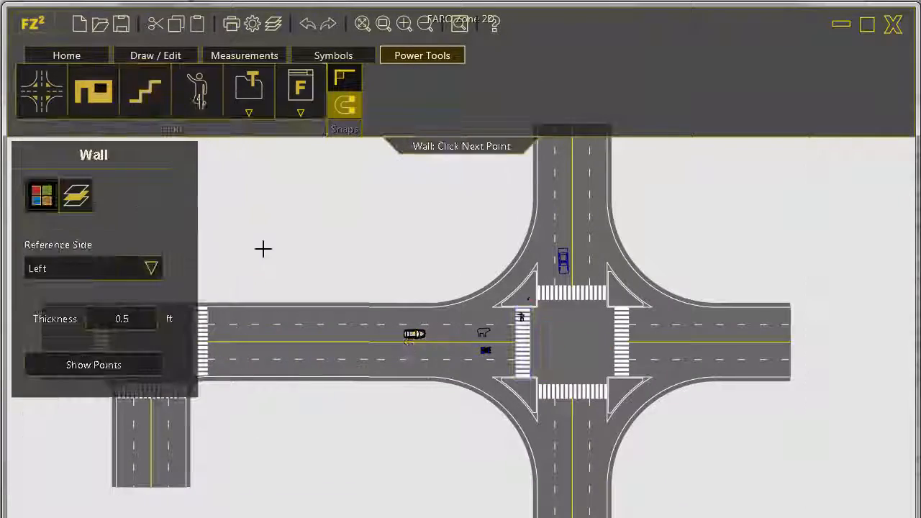